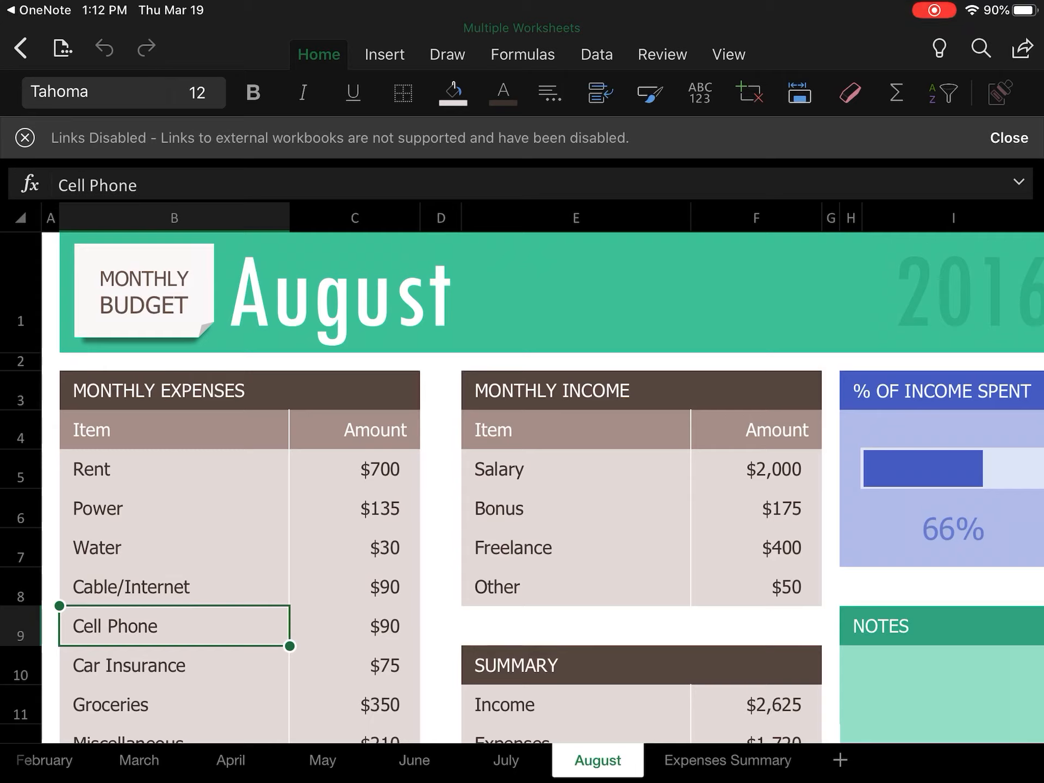
Browse the May, July, March and April budget sheets, ending on May.
{"action": "left_click", "coordinate": [322, 759]}
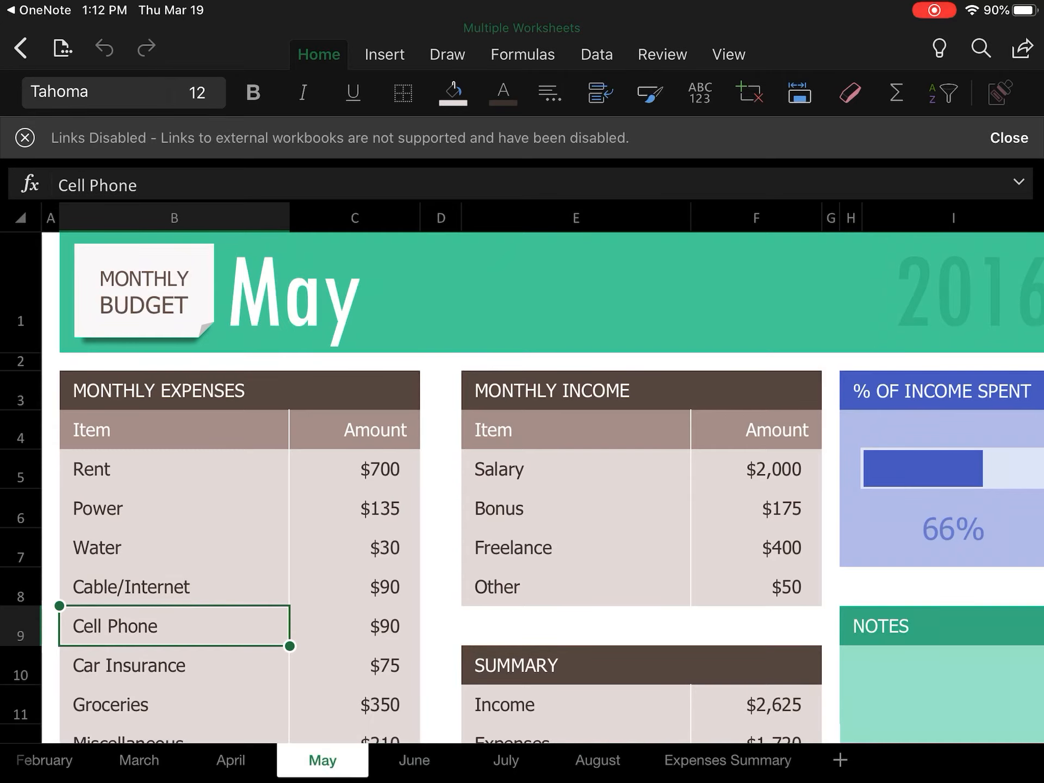
{"action": "left_click", "coordinate": [505, 759]}
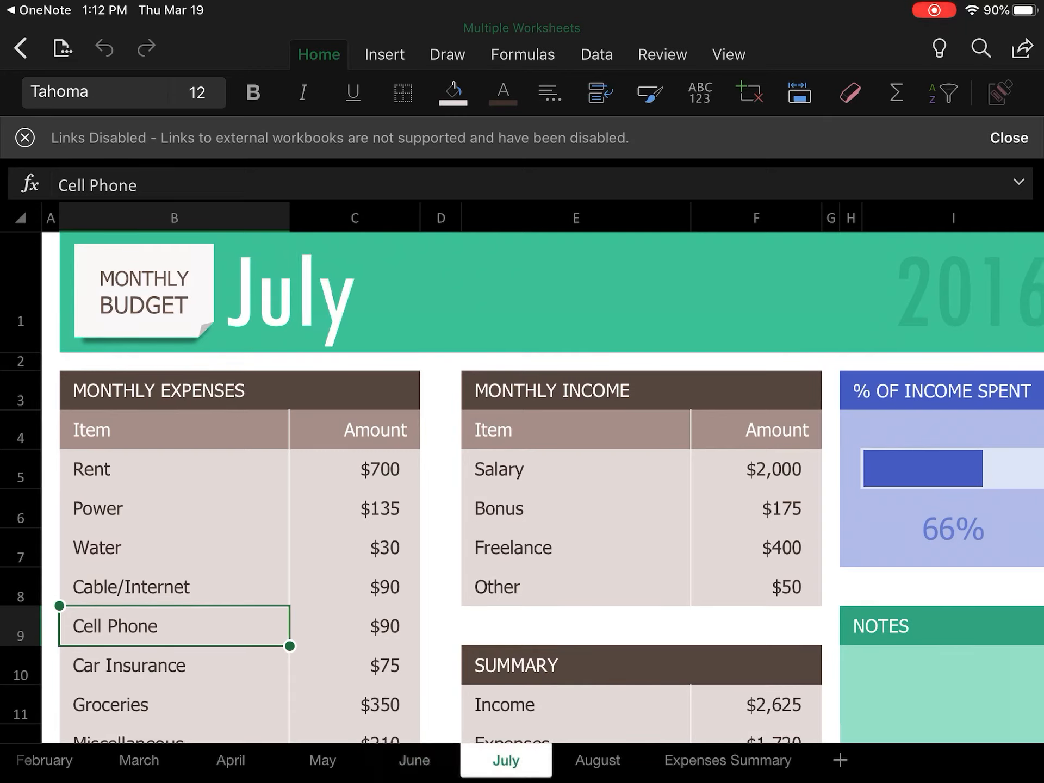
{"action": "left_click", "coordinate": [322, 760]}
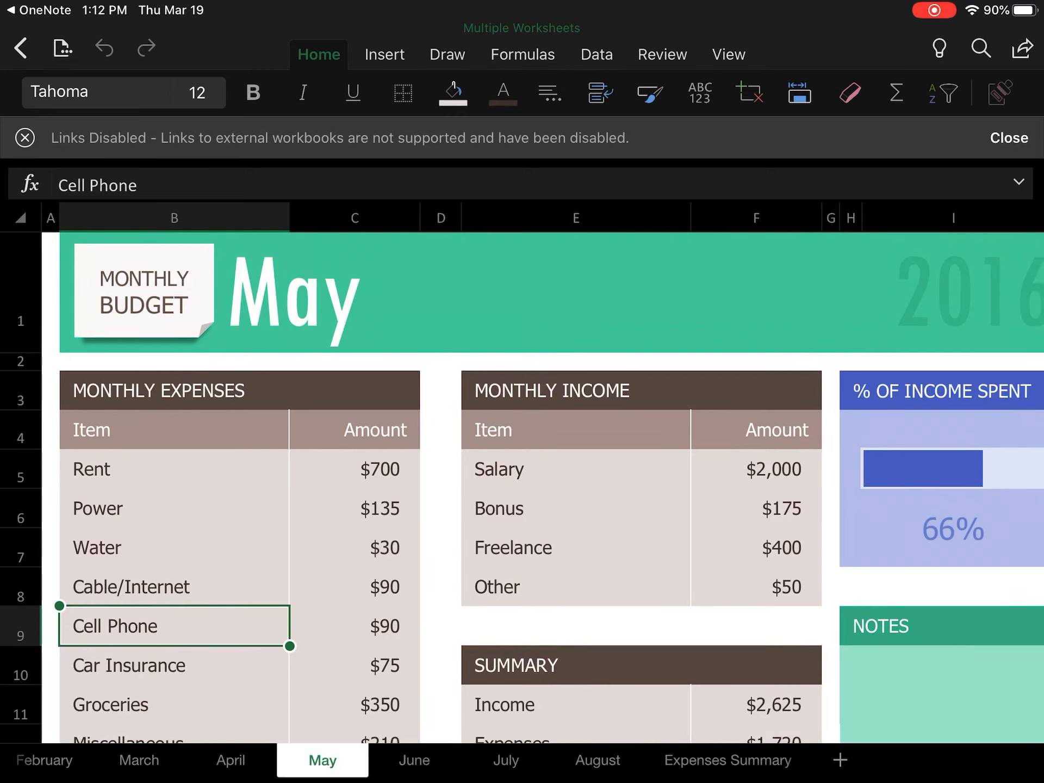
{"action": "left_click", "coordinate": [281, 760]}
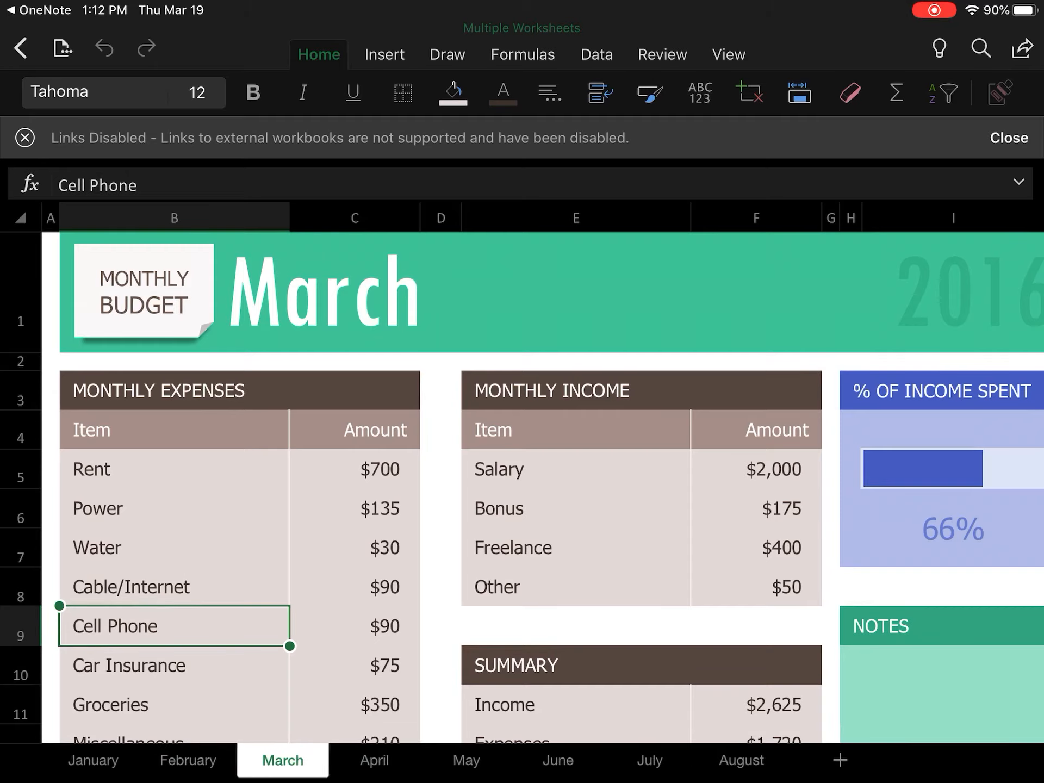
{"action": "left_click", "coordinate": [365, 759]}
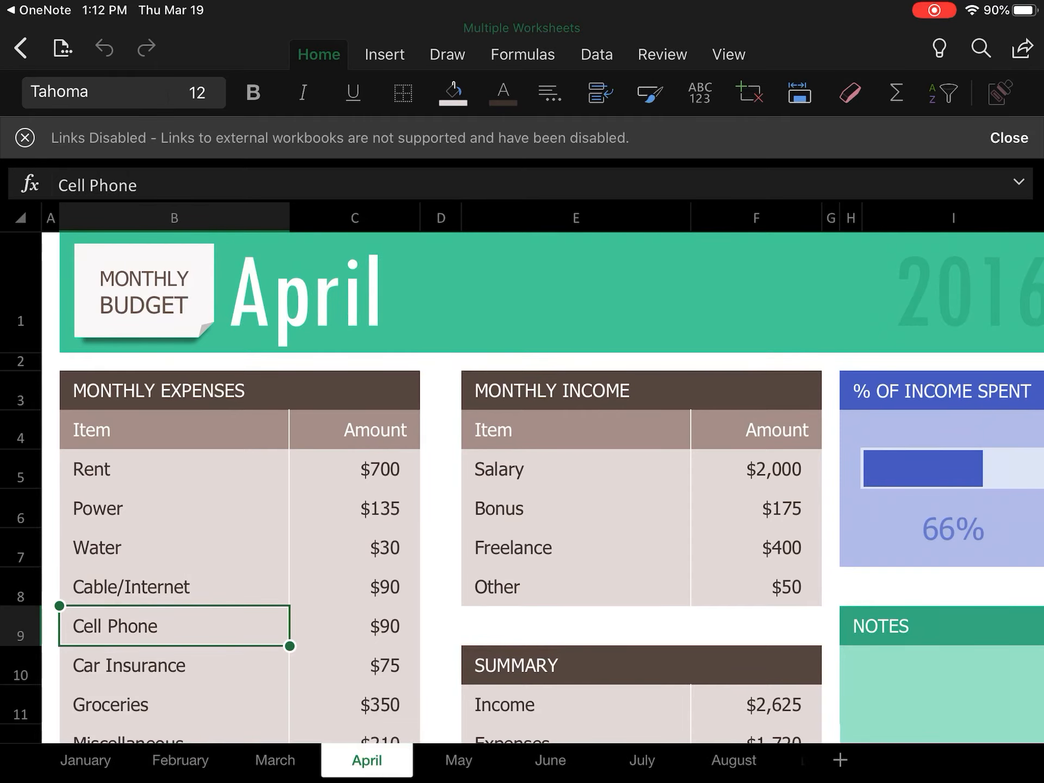
{"action": "left_click", "coordinate": [458, 759]}
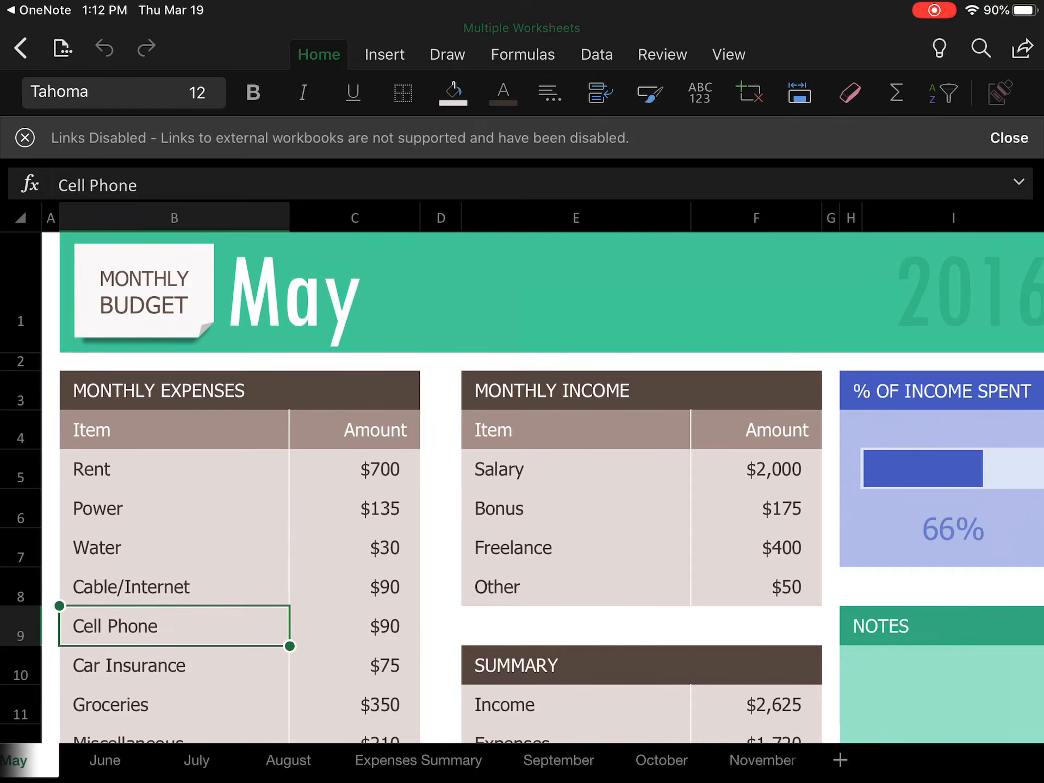
Insert a new blank sheet, Sheet1, right after May.
{"action": "left_click", "coordinate": [839, 758]}
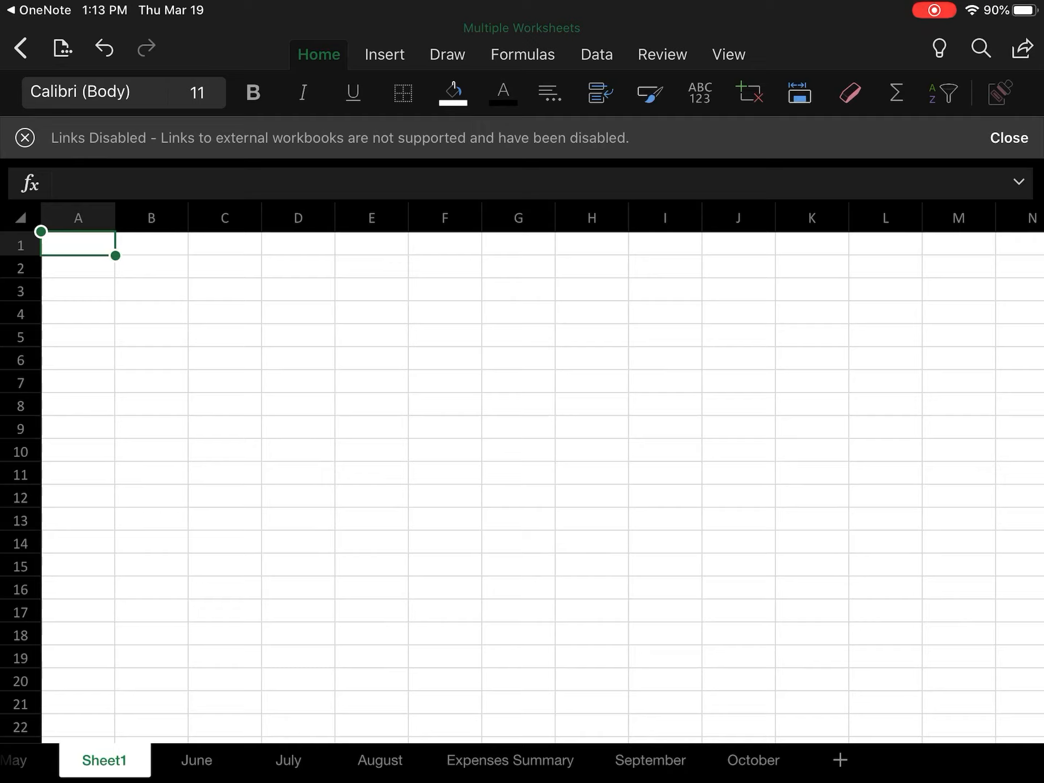
Rename the Sheet1 tab to 'Q1 summary'.
{"action": "double_click", "coordinate": [104, 760]}
{"action": "type", "text": "Q1"}
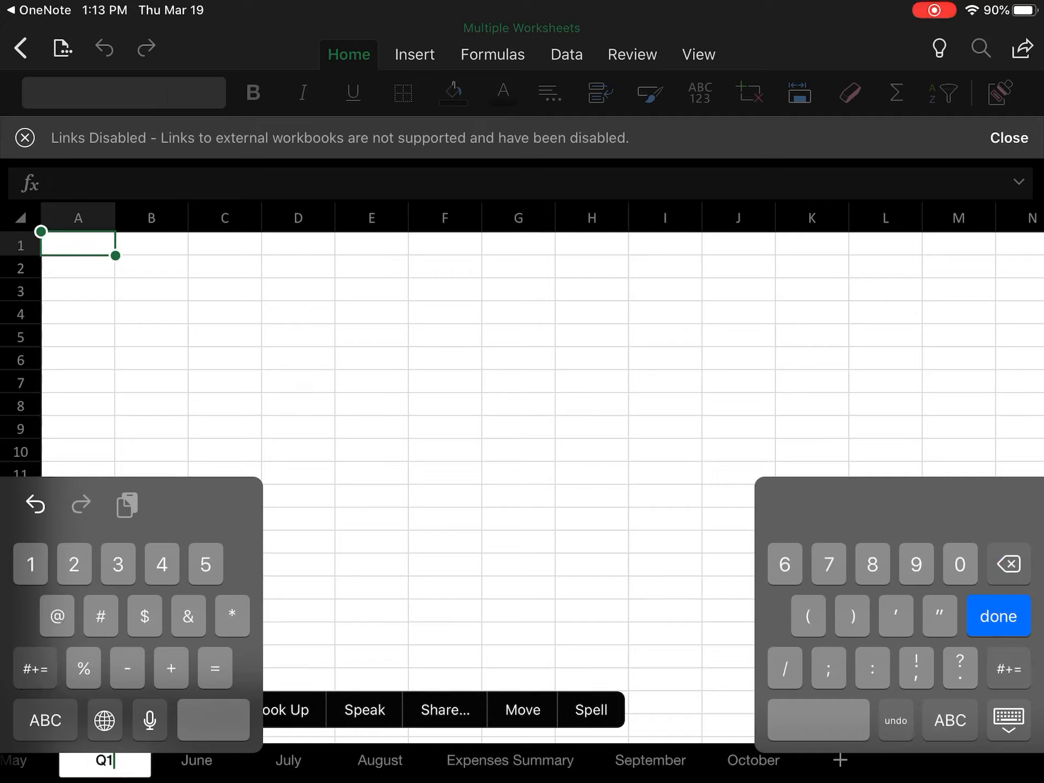
{"action": "type", "text": "s"}
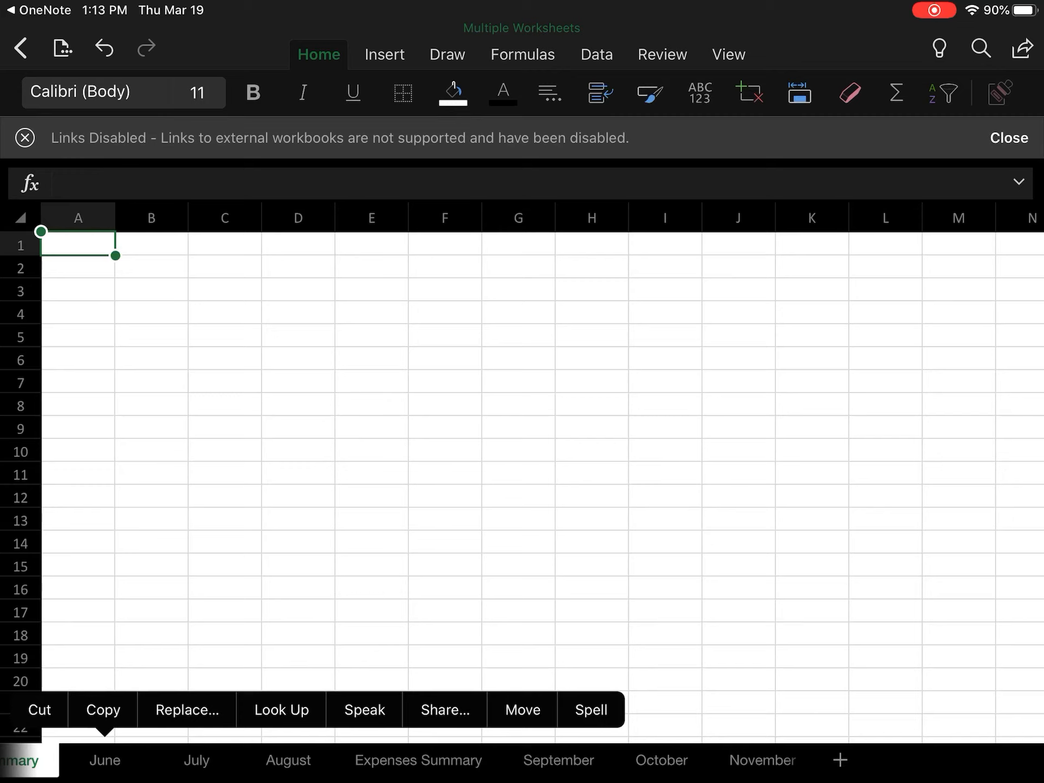
Move Expenses Summary after November and open the November sheet.
{"action": "left_click", "coordinate": [417, 760]}
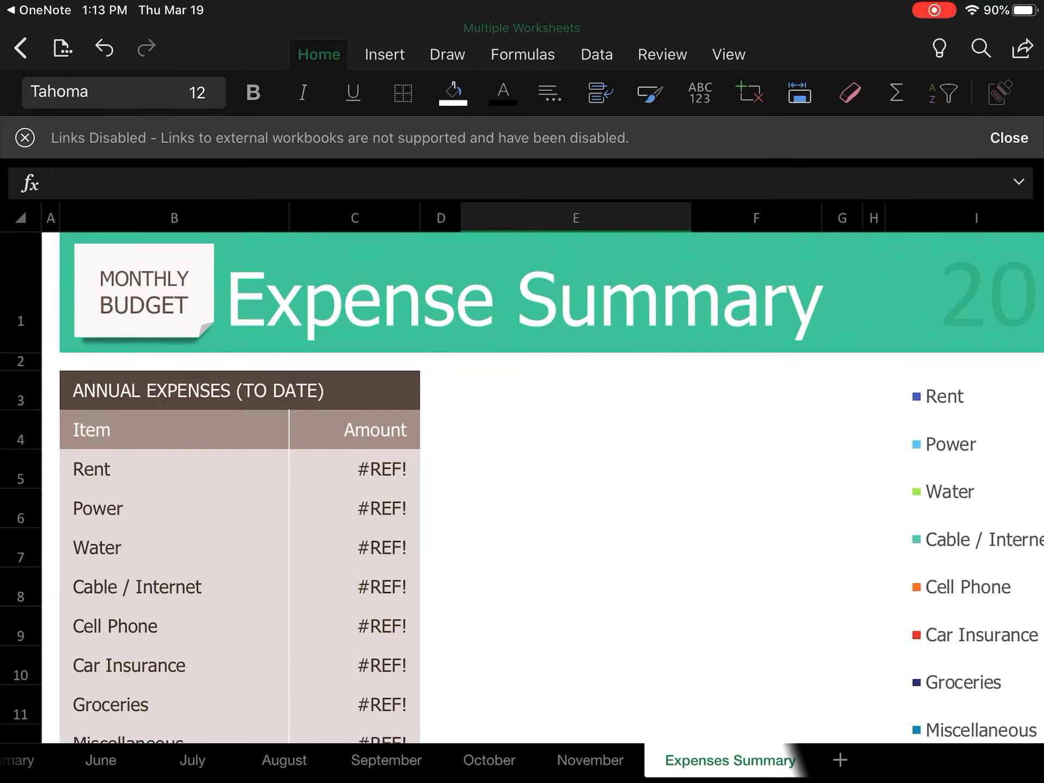
{"action": "left_click", "coordinate": [593, 759]}
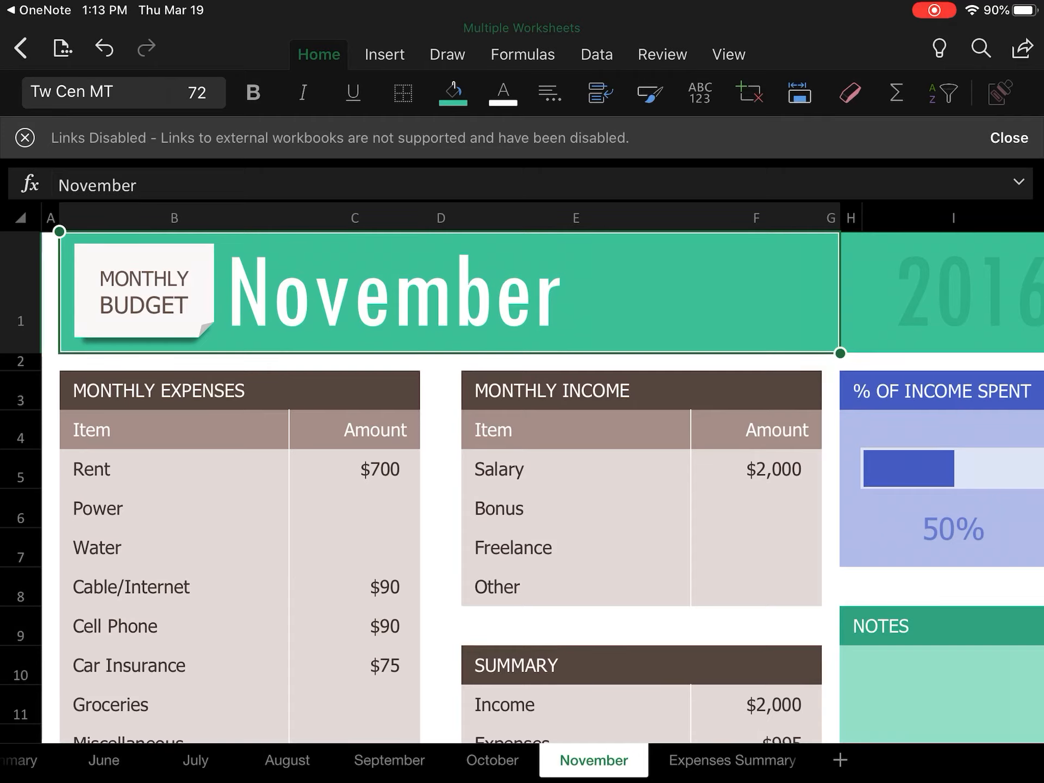
Drag the Q1 summary tab to sit between March and April.
{"action": "scroll", "scroll_direction": "left", "scroll_amount": 3}
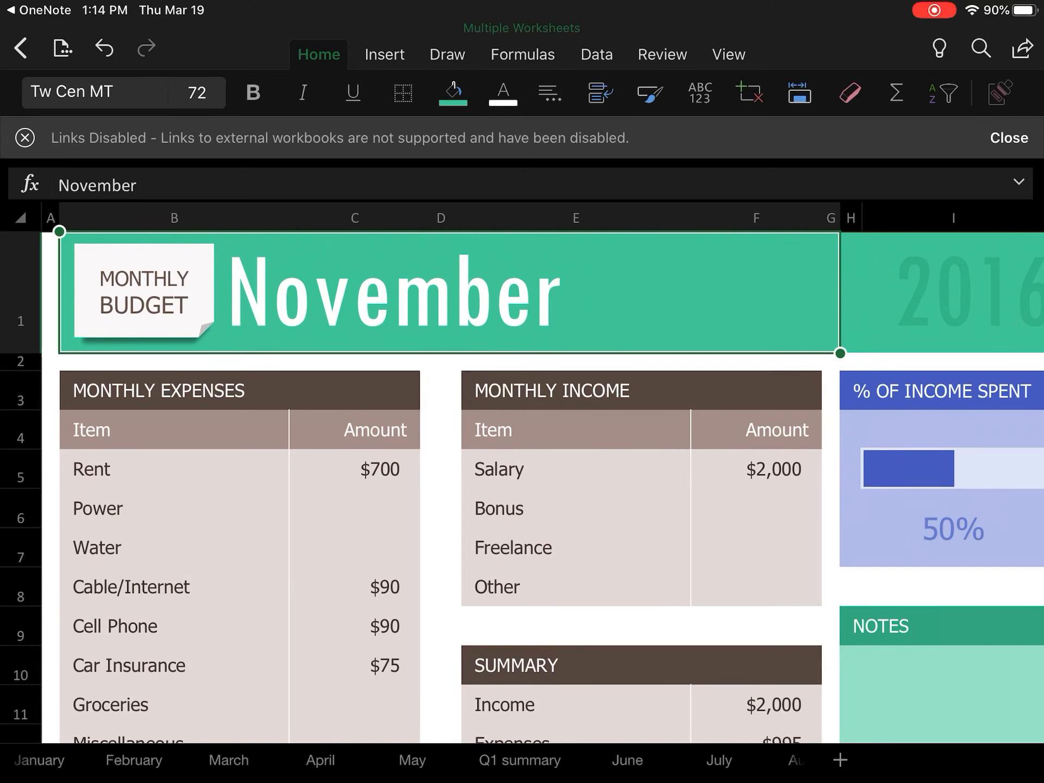
{"action": "left_click", "coordinate": [403, 759]}
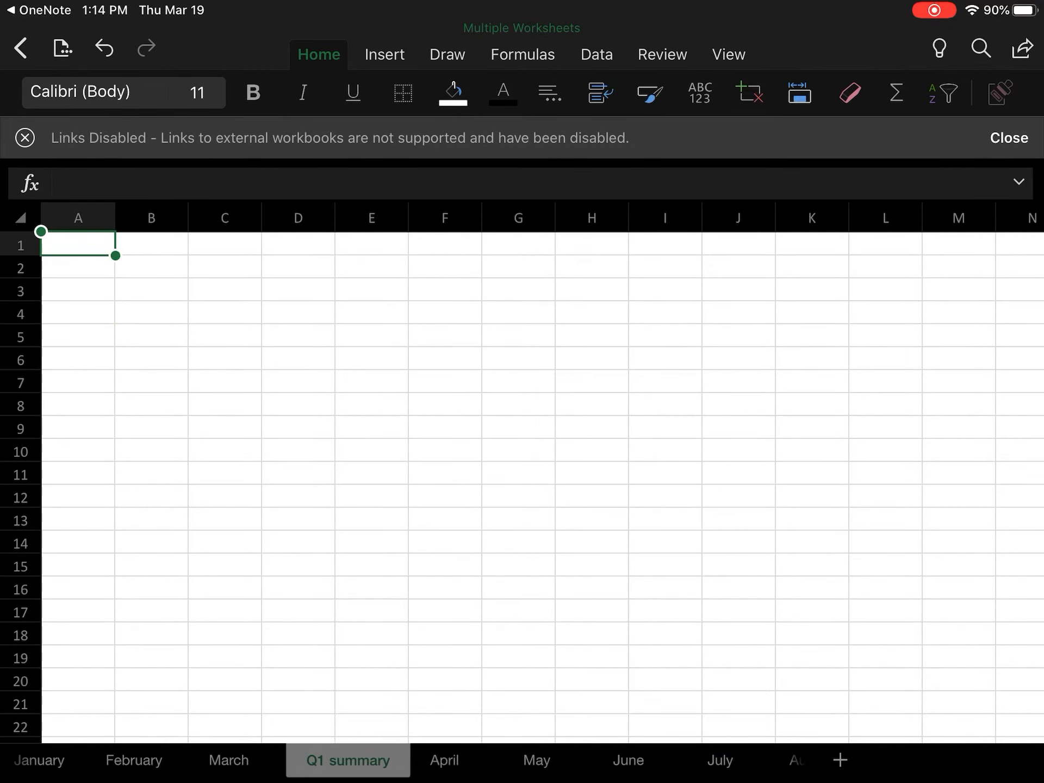
{"action": "left_click", "coordinate": [347, 759]}
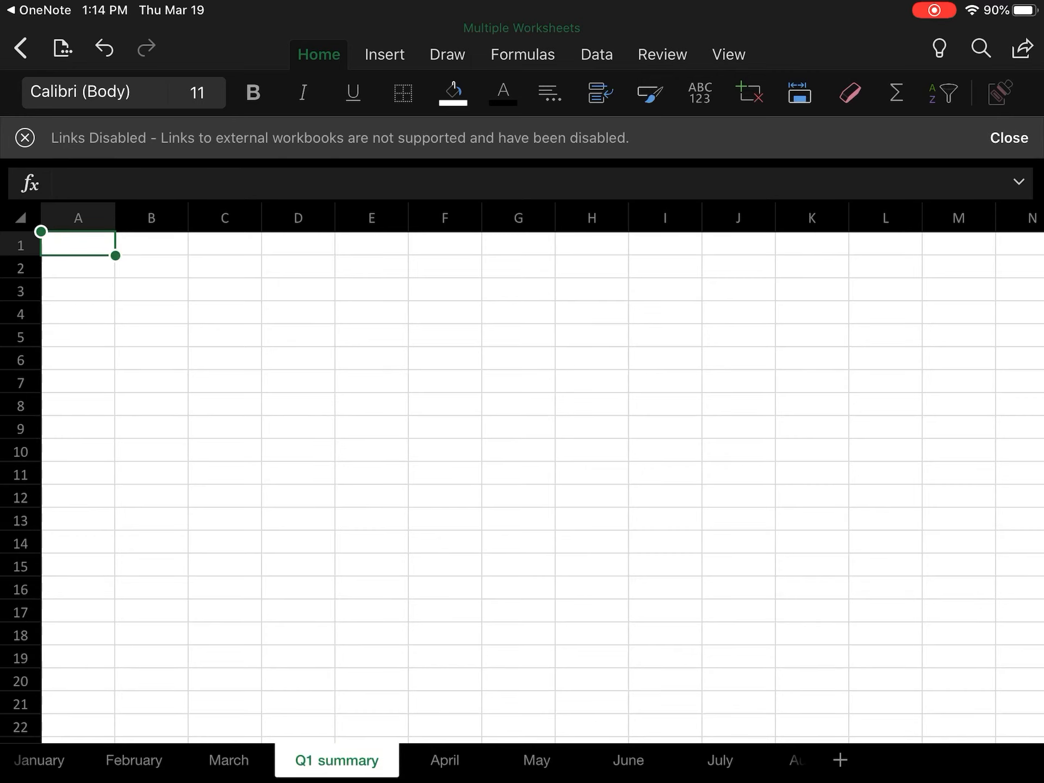
{"action": "left_click", "coordinate": [444, 759]}
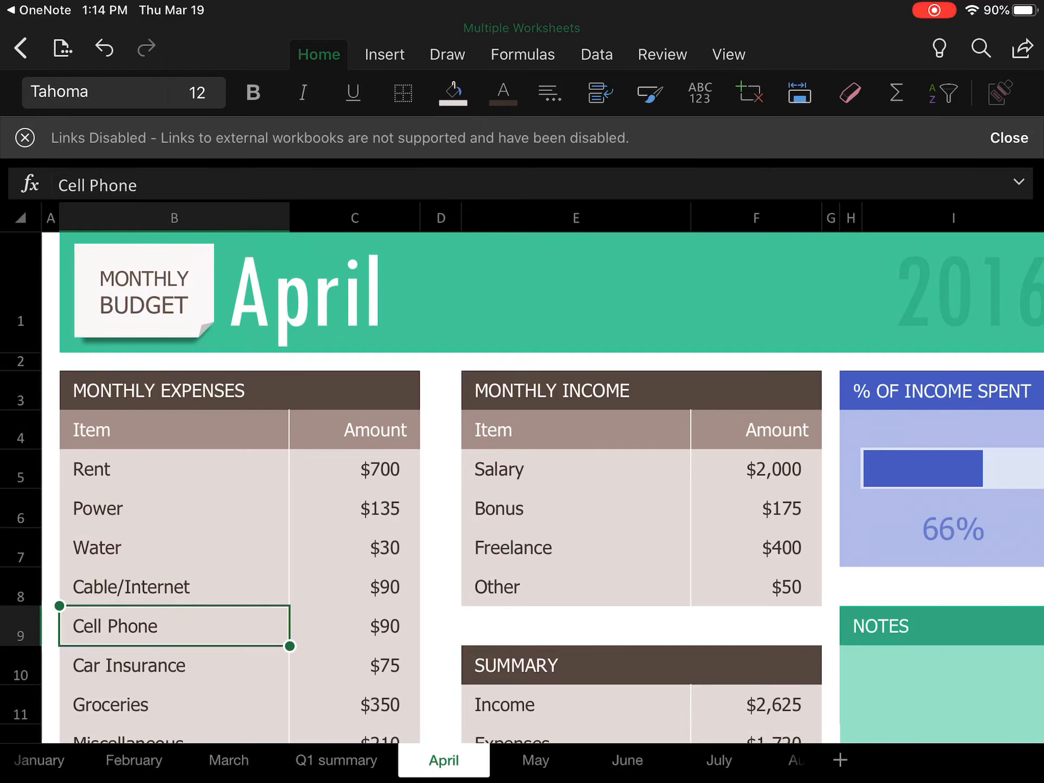
View the Q1 summary sheet, then open the March sheet.
{"action": "left_click", "coordinate": [336, 759]}
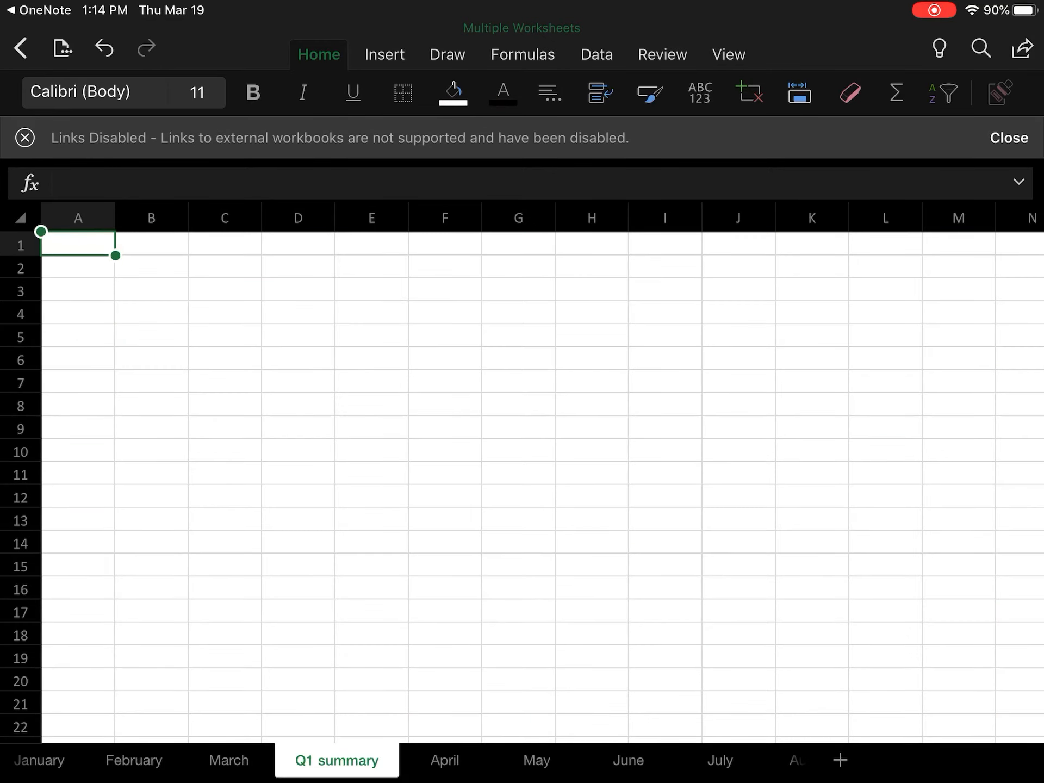
{"action": "left_click", "coordinate": [227, 759]}
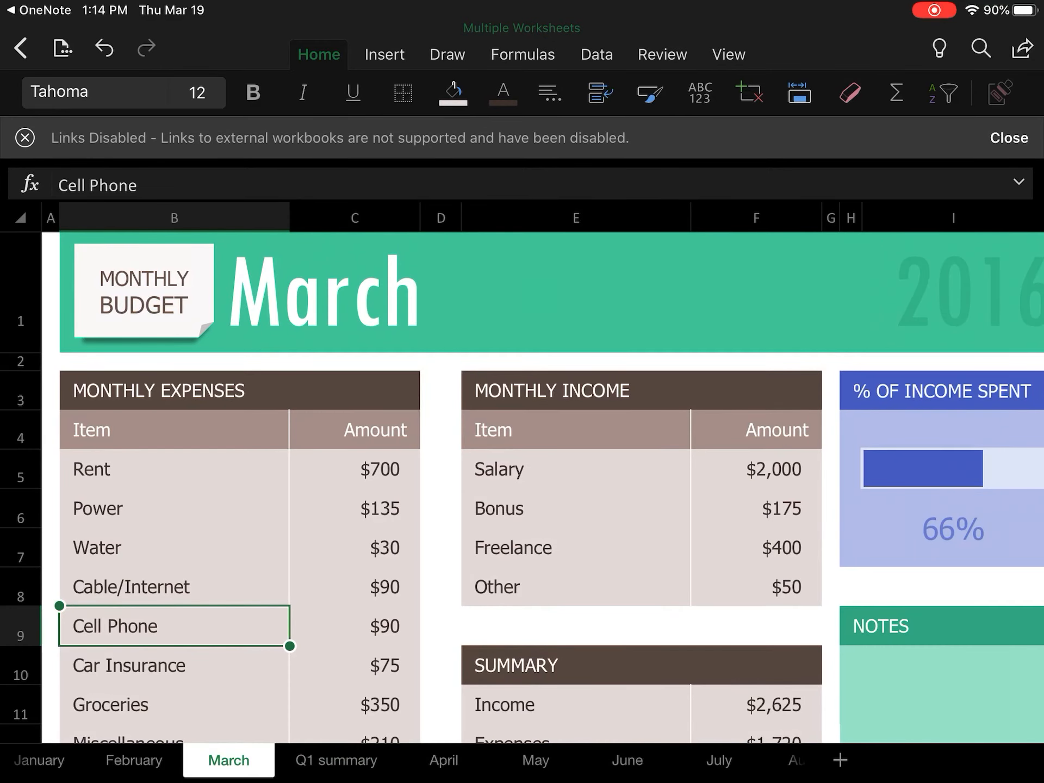